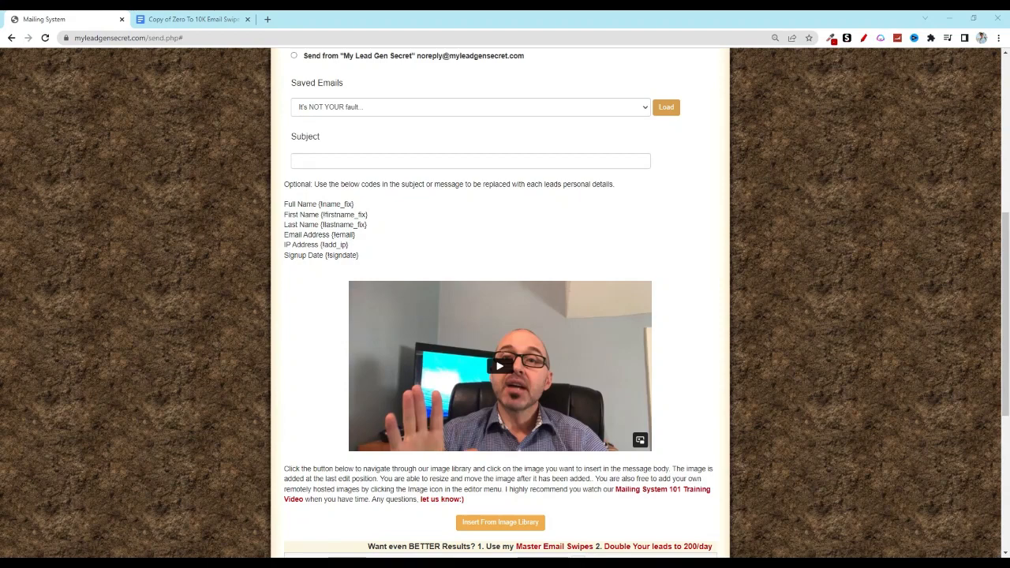
mouse_move(742, 379)
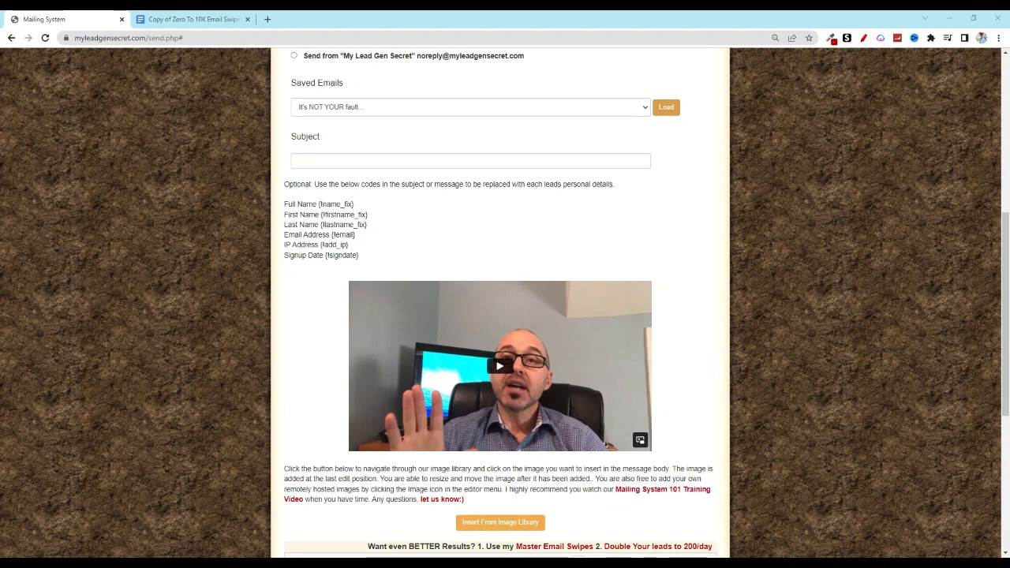
mouse_move(155, 173)
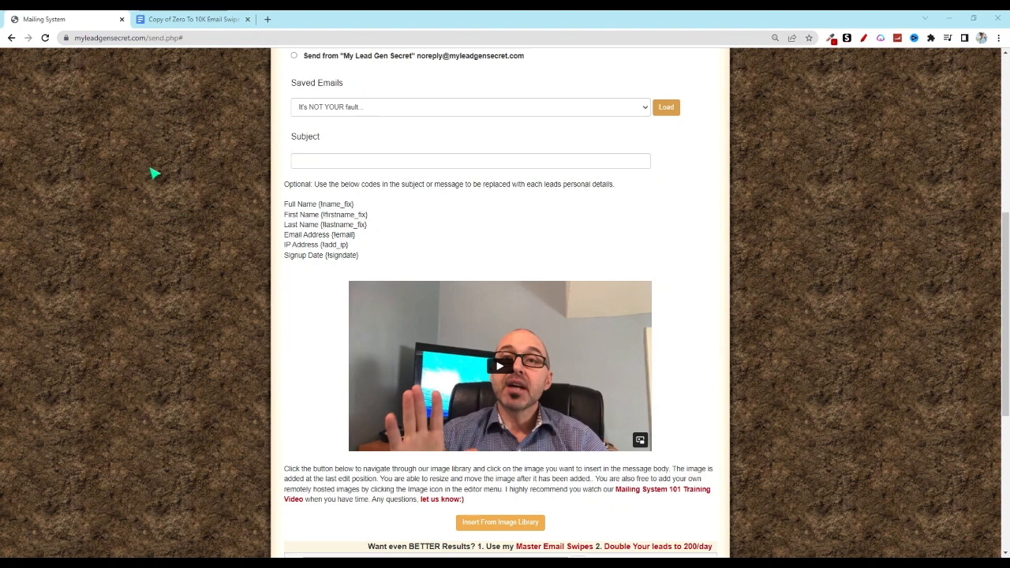
- Bring up the 'Copy of Zero To 10K Email Swipes For MLGS' doc and view Email 1
left_click(190, 19)
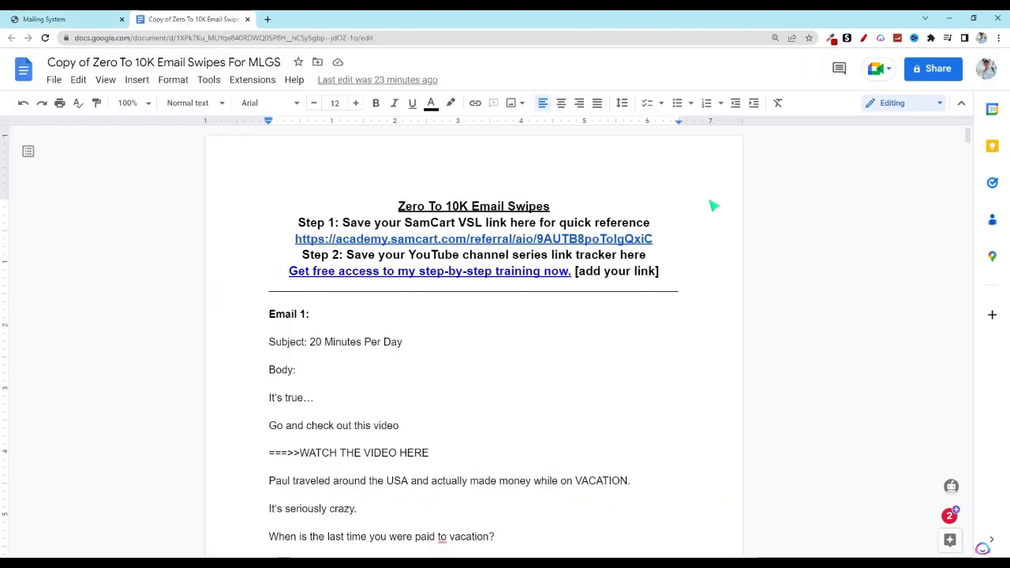
mouse_move(742, 232)
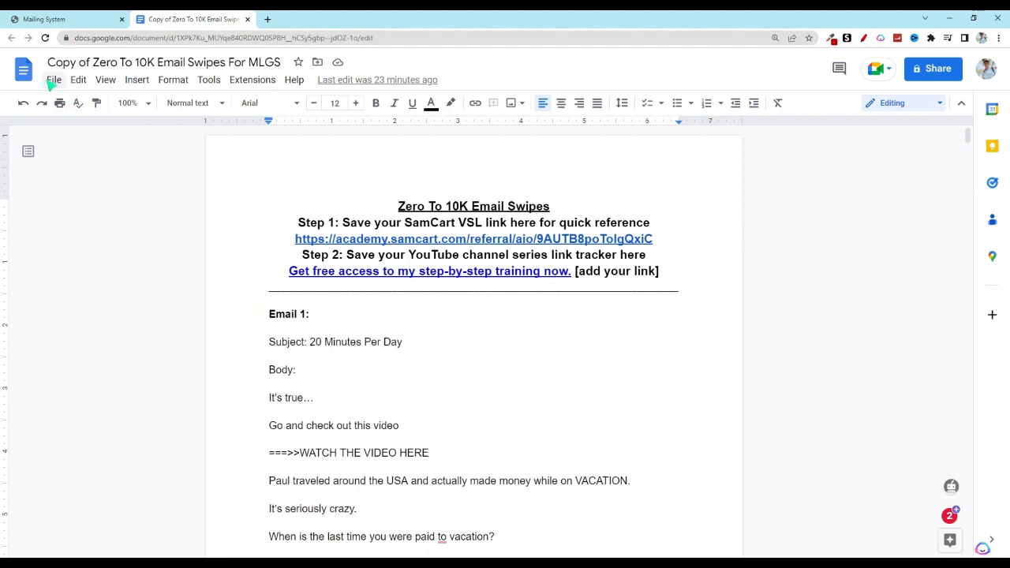
left_click(54, 79)
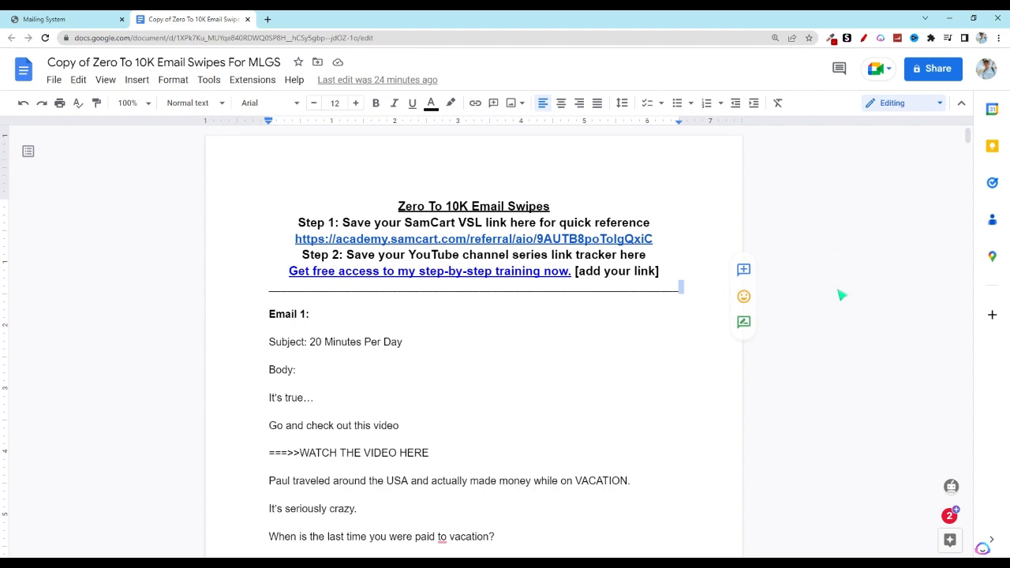
mouse_move(866, 288)
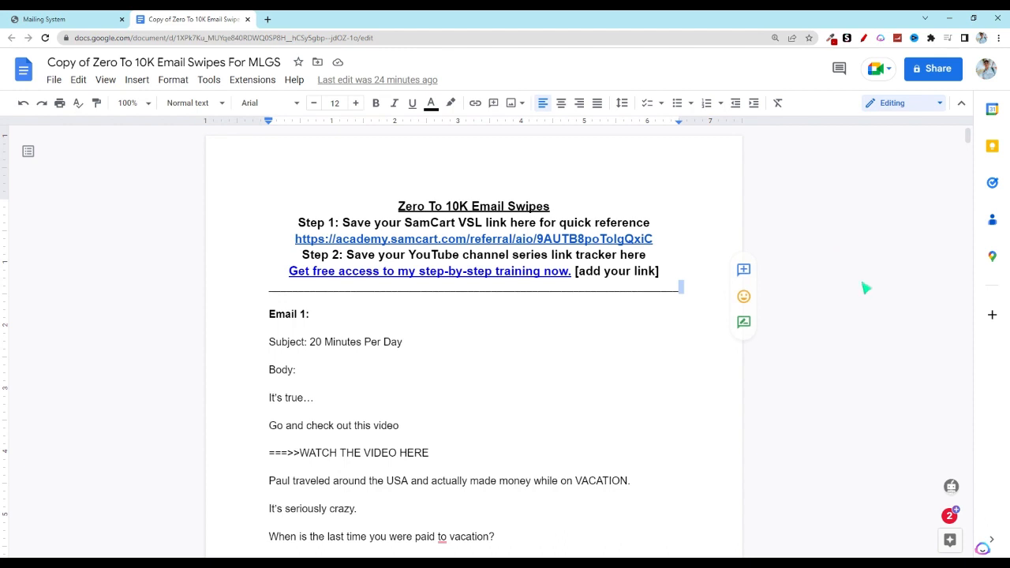
mouse_move(659, 246)
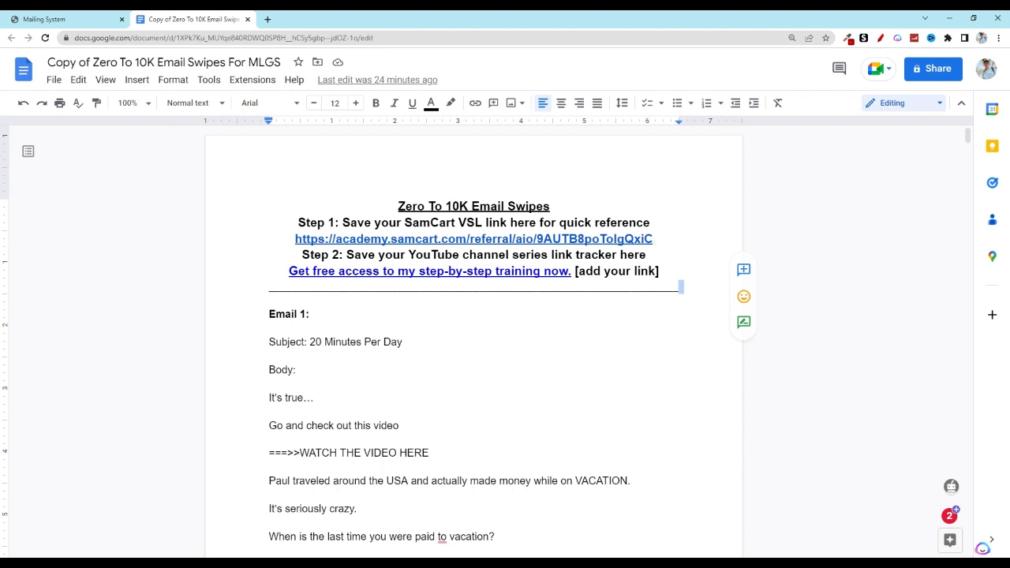
mouse_move(670, 245)
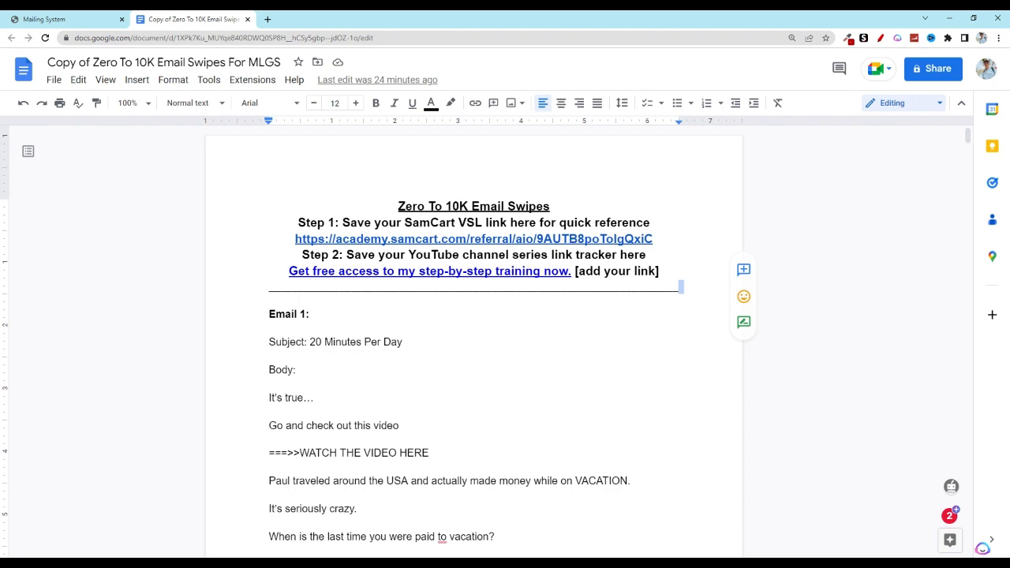
mouse_move(671, 300)
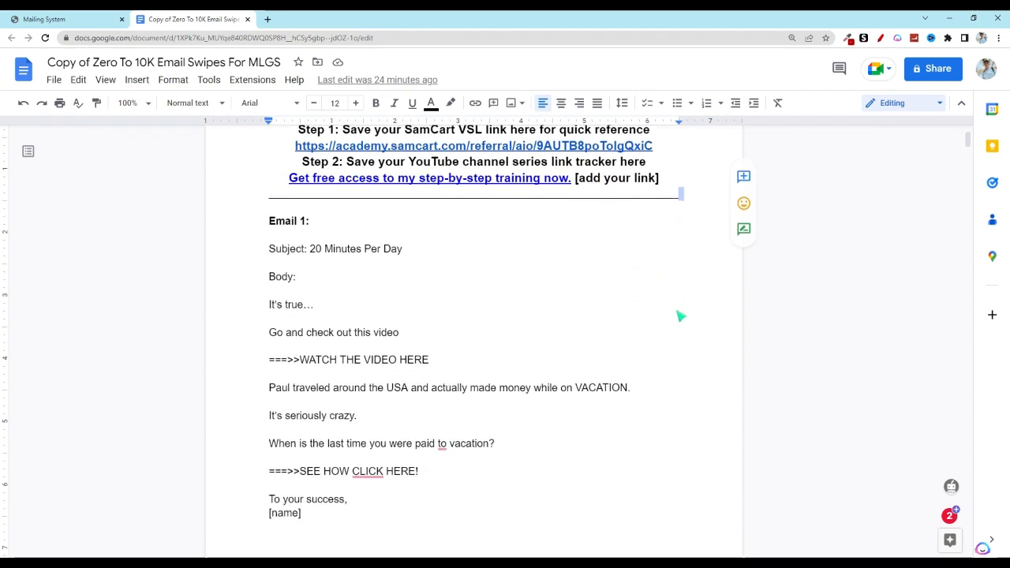
- Enter the Email 2 subject 'Start Making Money with a $25 Side Hustle...' in the Subject field
scroll("down", 3)
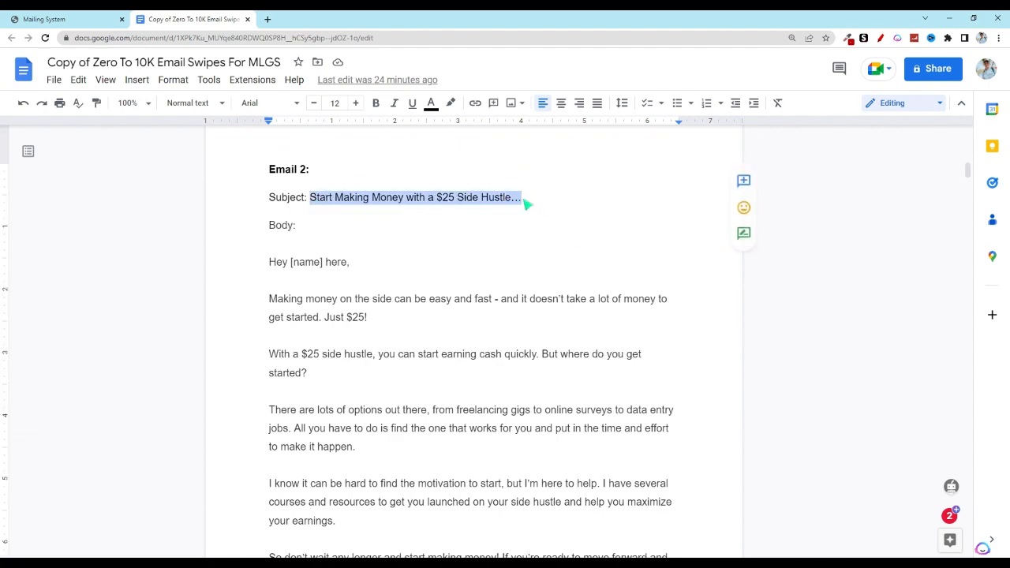
left_click(44, 19)
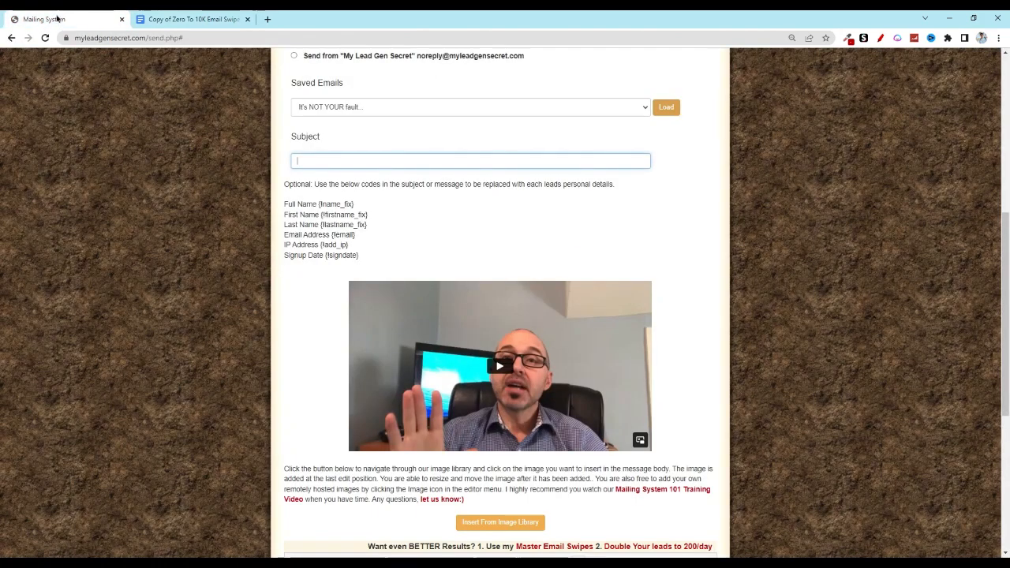
type("Start Making Money with a $25 Side Hustle...")
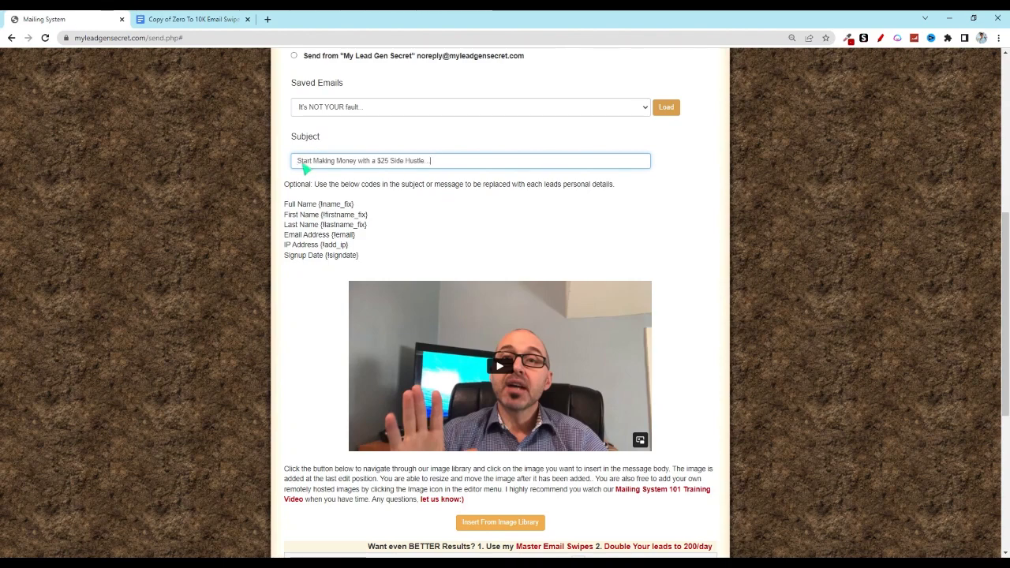
- Return to the swipes doc and scroll down to the Email 2 body
left_click(194, 19)
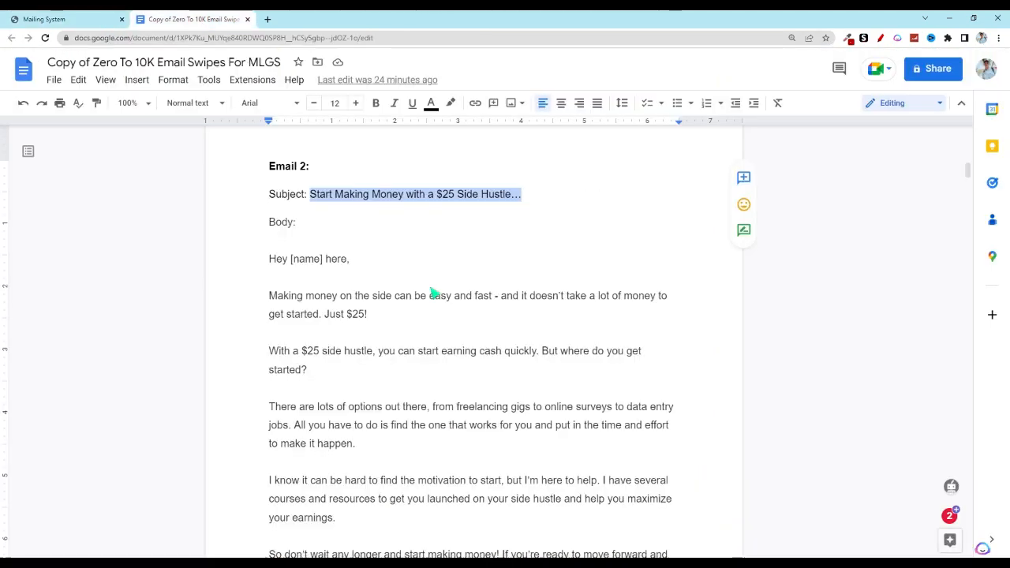
scroll("down", 3)
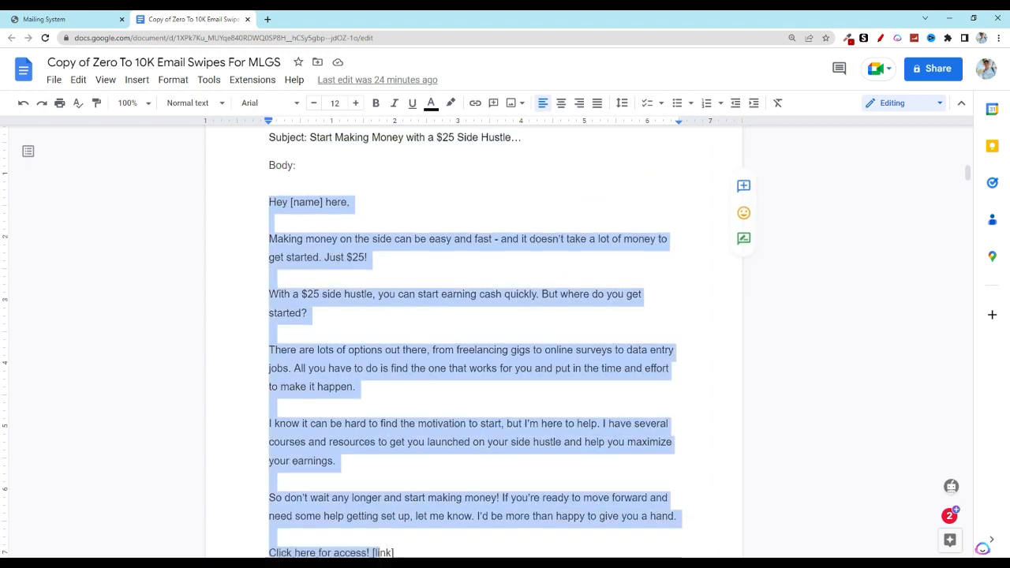
scroll("down", 3)
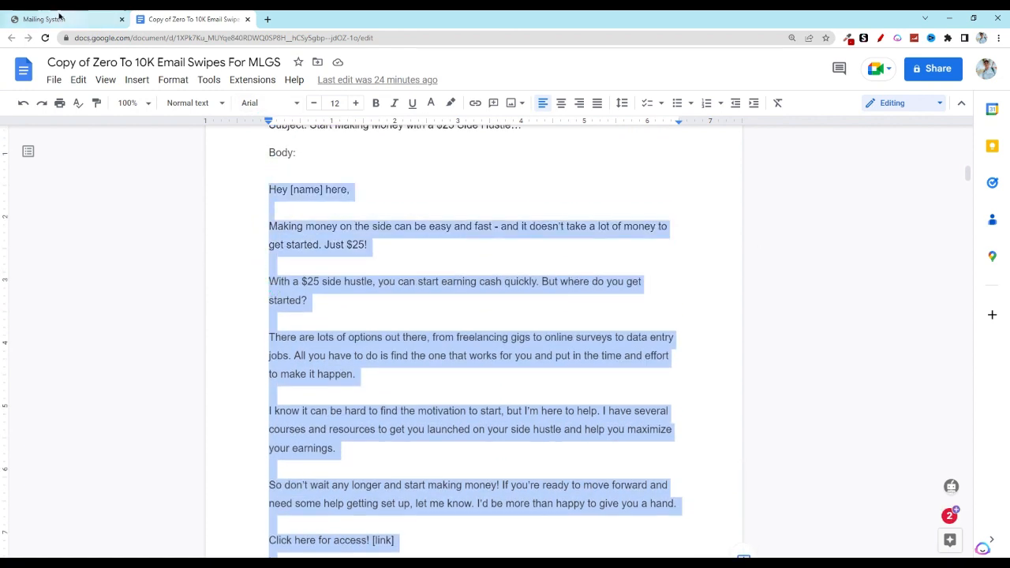
- Set the pasted Email 2 body to size 16 and change its paragraph format
left_click(63, 18)
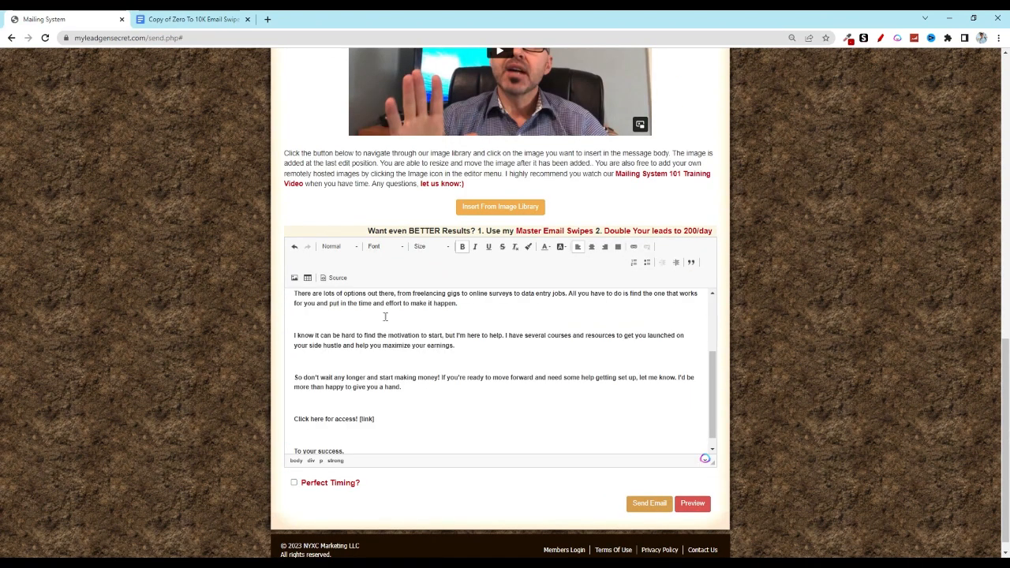
scroll("down", 3)
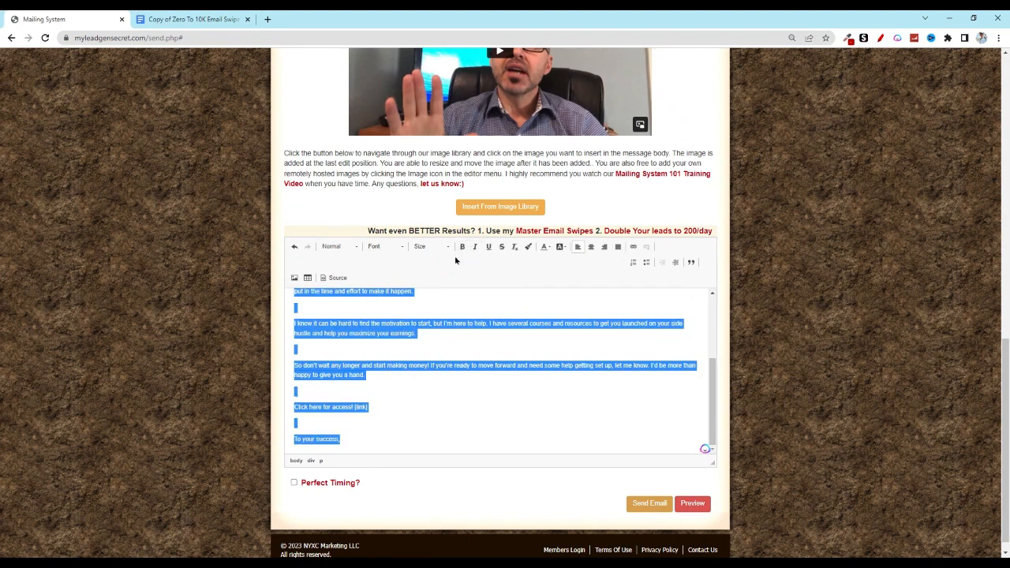
left_click(448, 246)
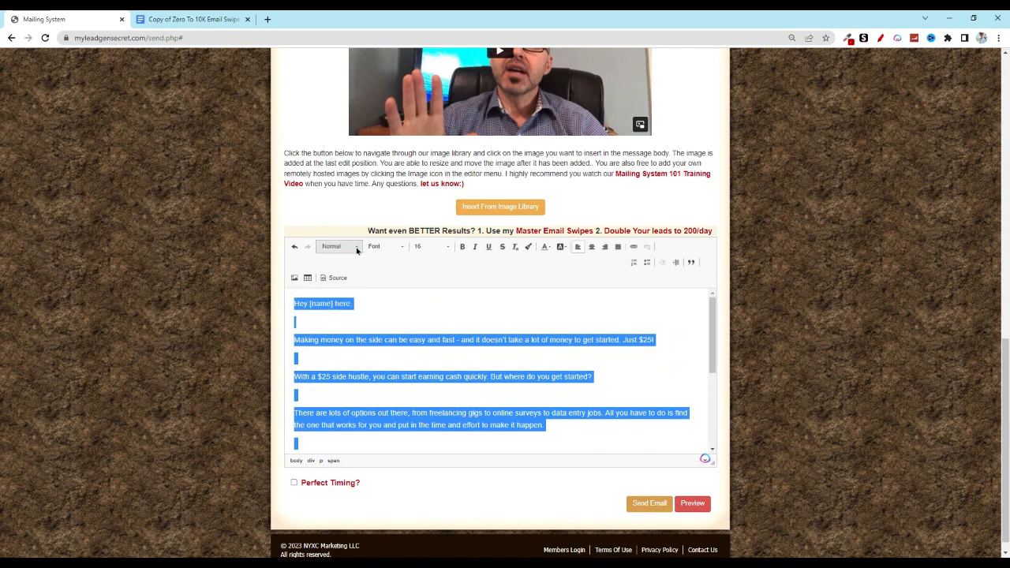
left_click(338, 246)
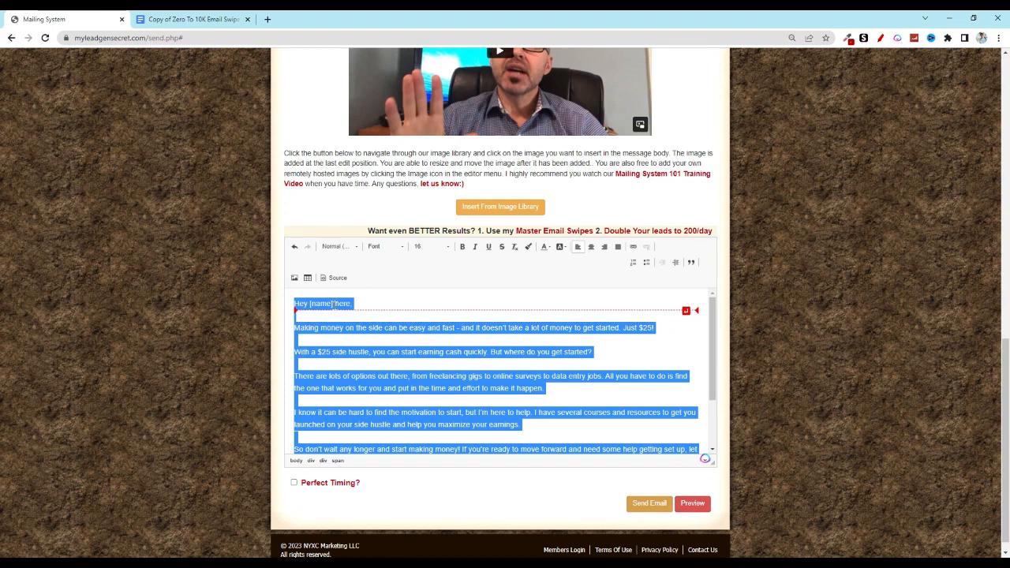
- Replace [name] with Gregg in the greeting and drop the [link] placeholder
left_click(410, 327)
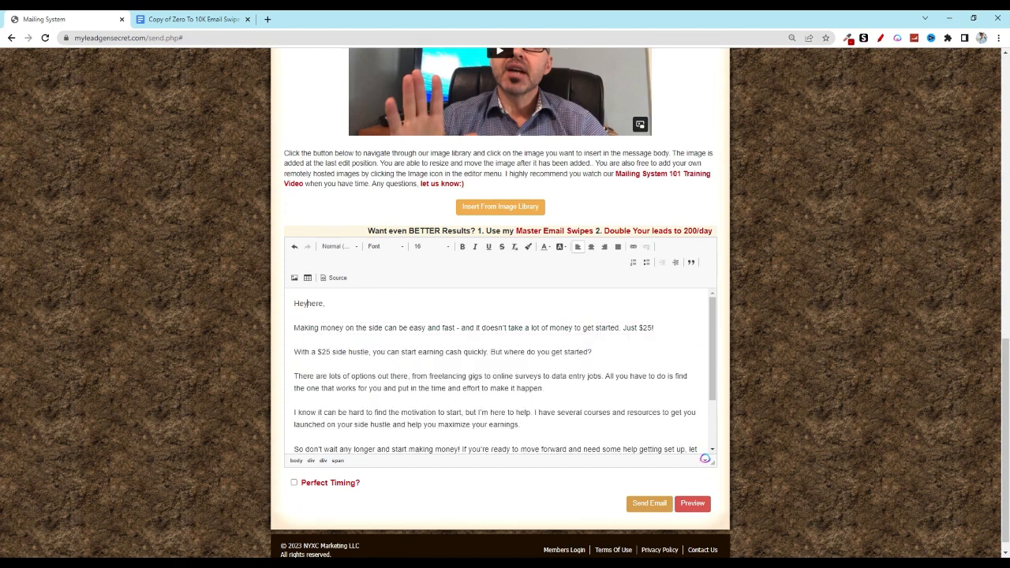
type("Gregg")
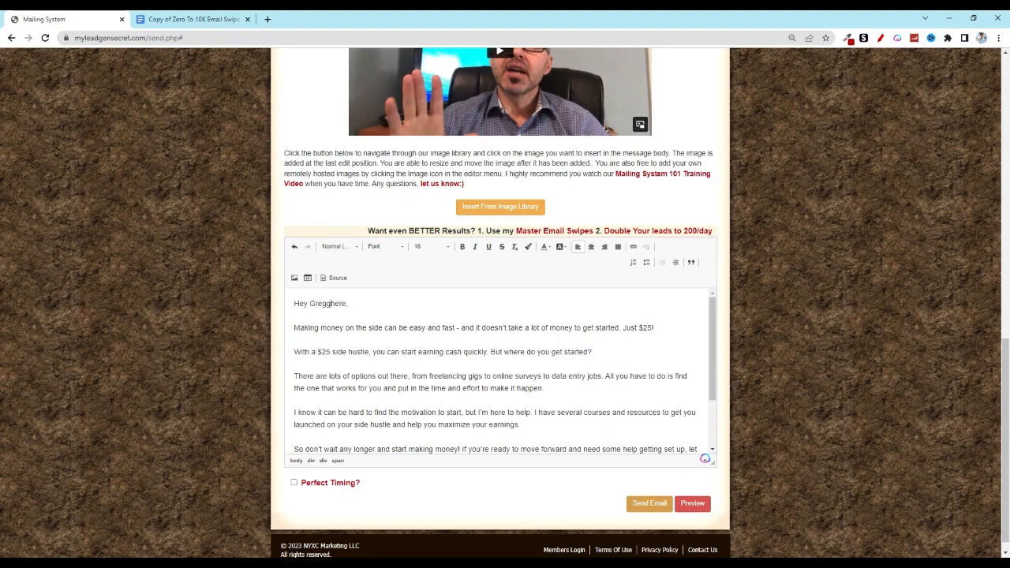
scroll("down", 3)
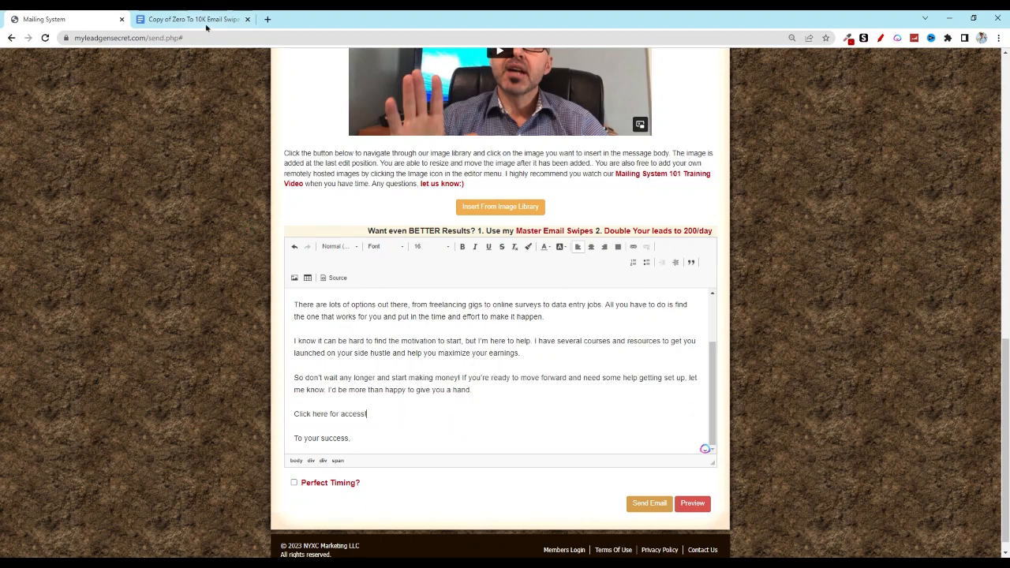
- Grab the SamCart VSL referral link from the swipes doc and return to the draft
left_click(189, 19)
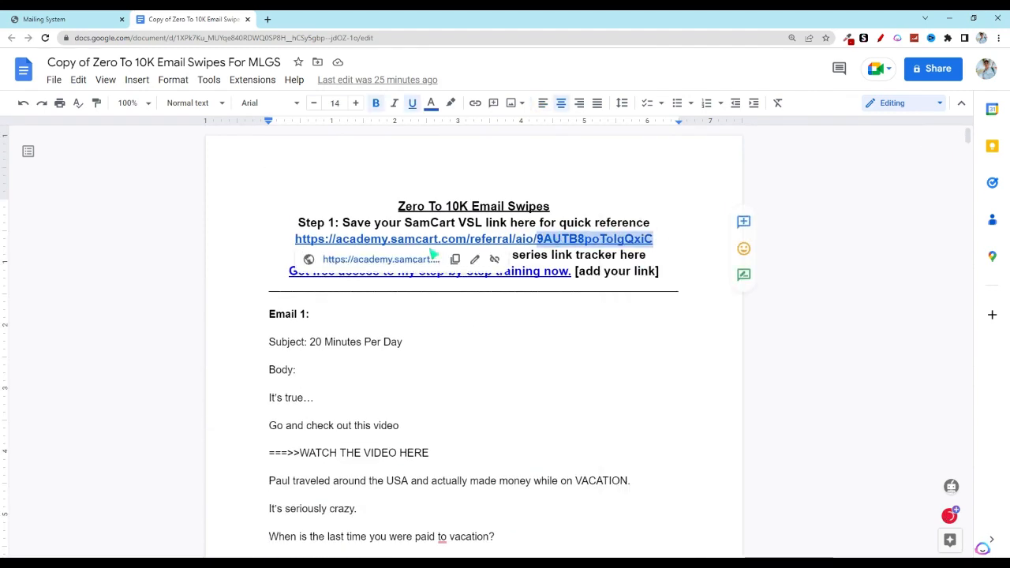
left_click(455, 259)
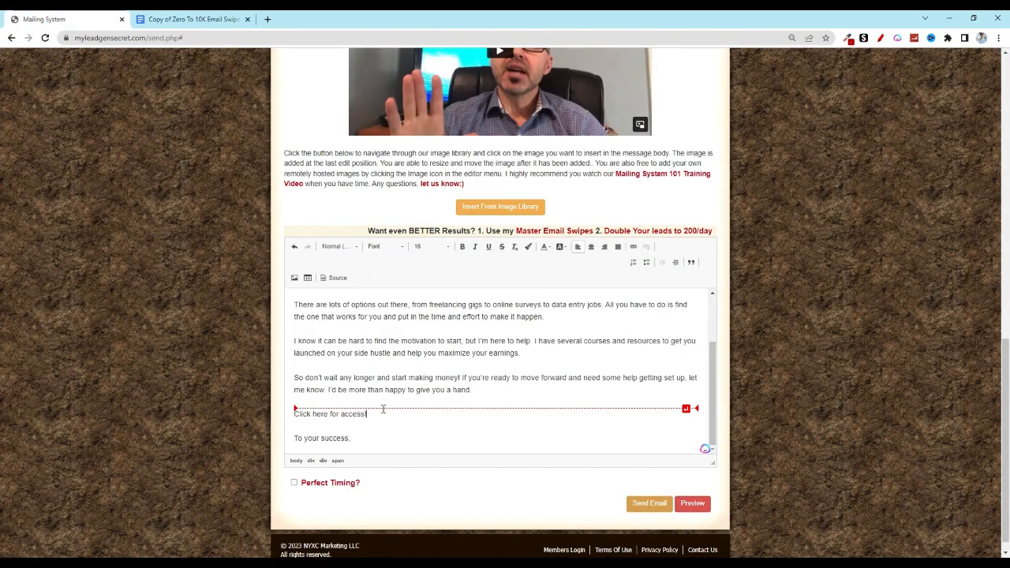
- Link 'Click here for access!' to the SamCart referral URL and make it bold
triple_click(330, 414)
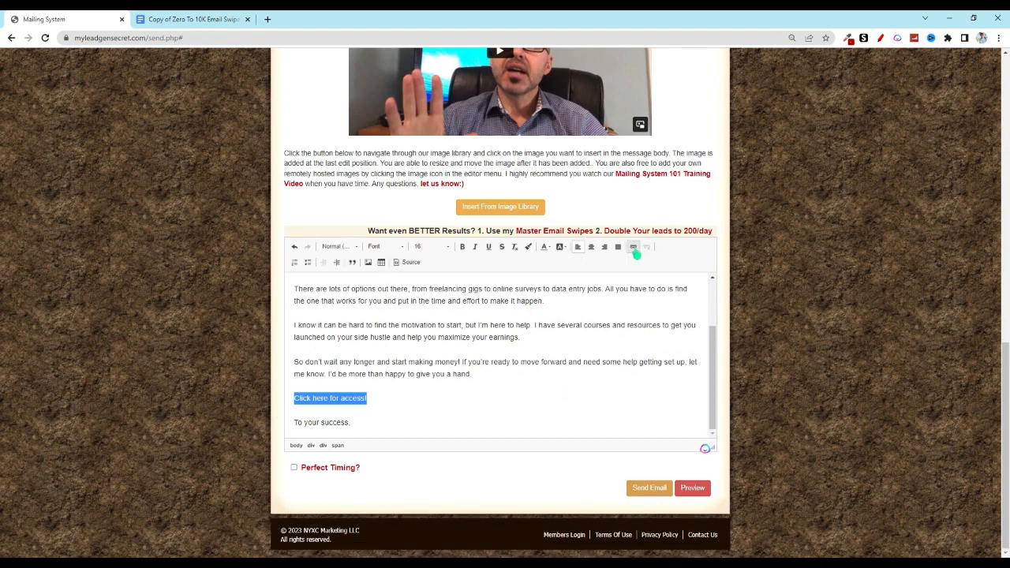
left_click(634, 246)
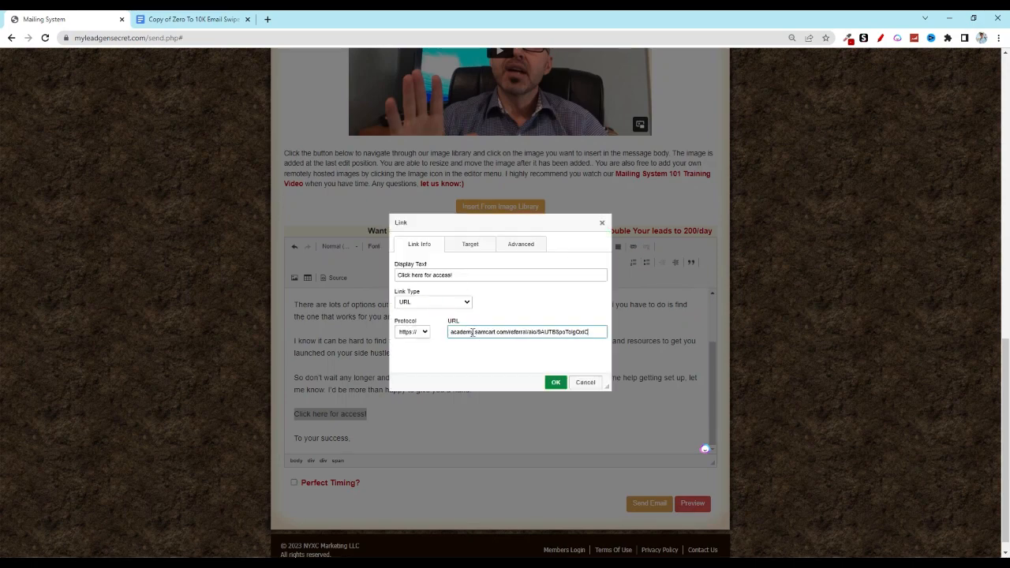
left_click(556, 382)
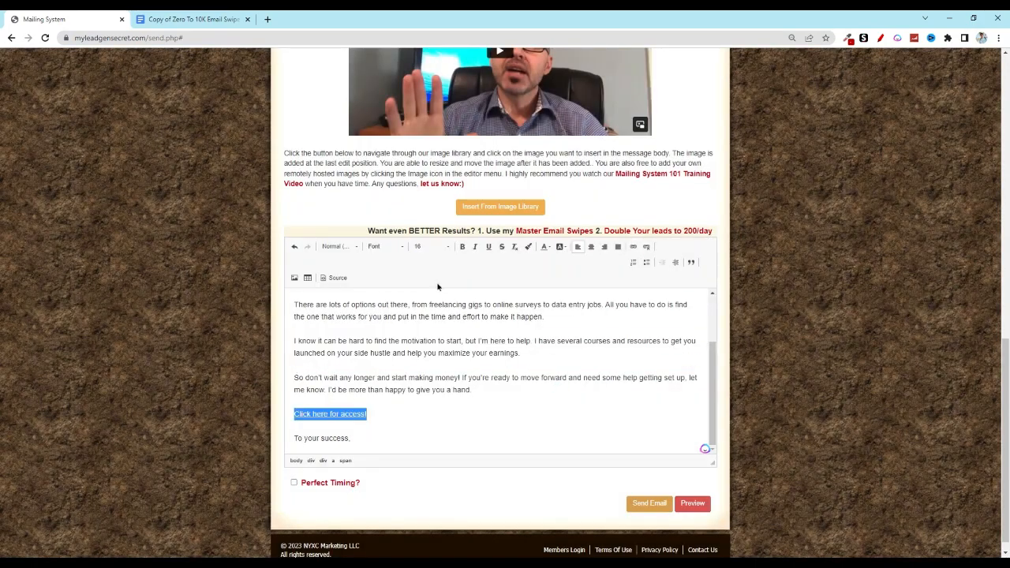
left_click(463, 246)
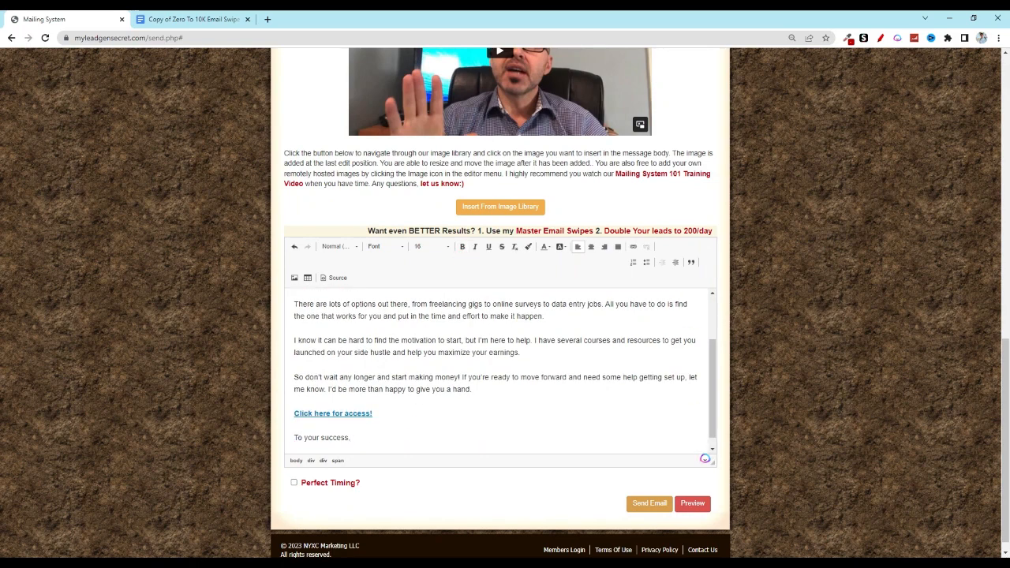
- Sign the email 'Gregg', enable Perfect Timing, then preview and close the preview
type("Gregg")
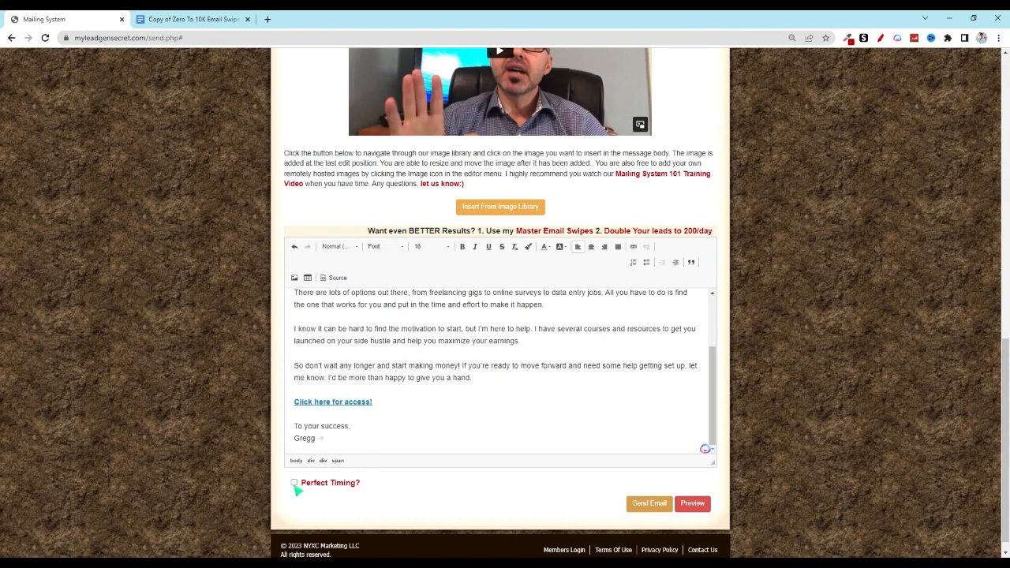
left_click(293, 482)
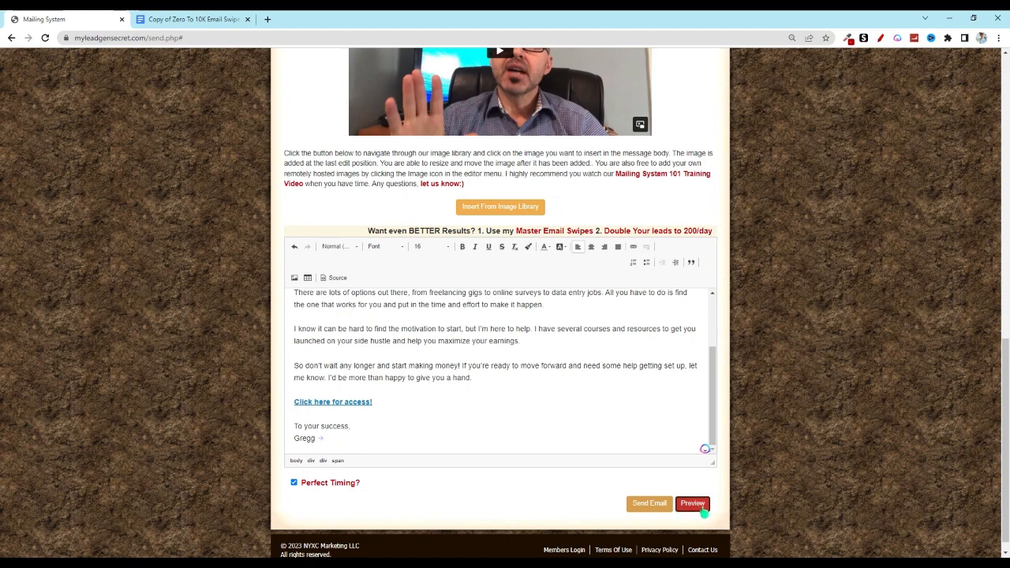
left_click(693, 504)
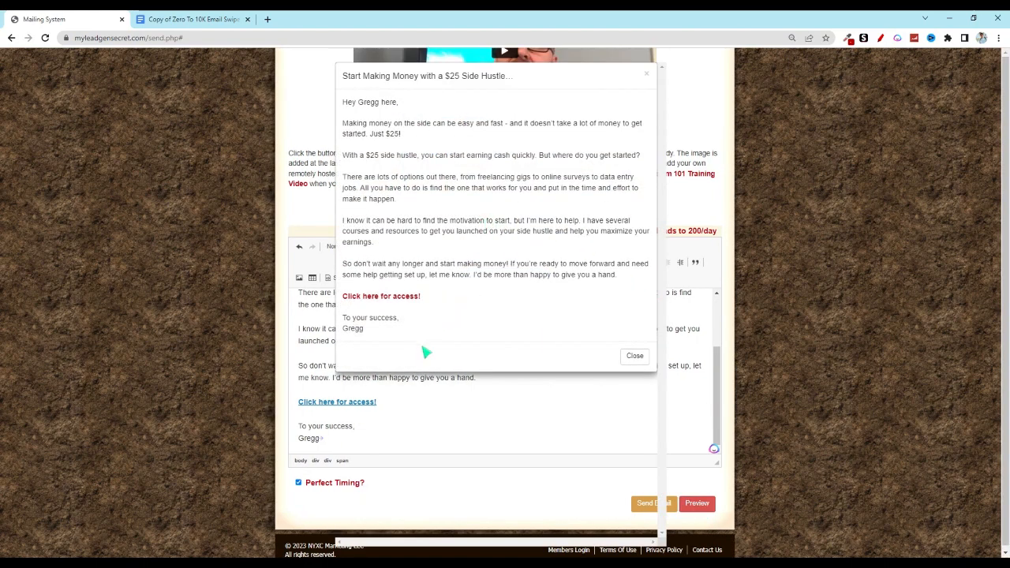
mouse_move(555, 310)
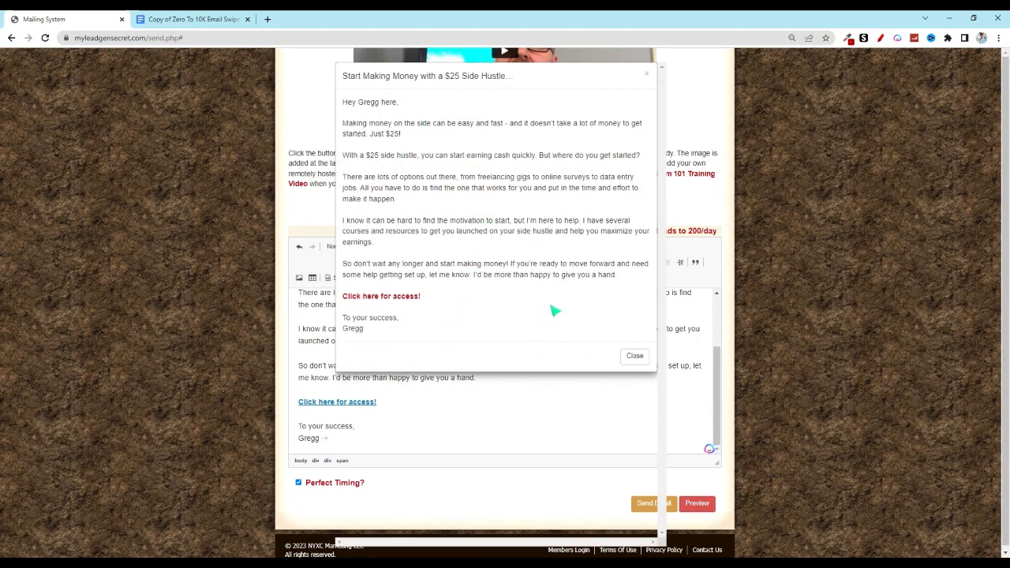
left_click(634, 355)
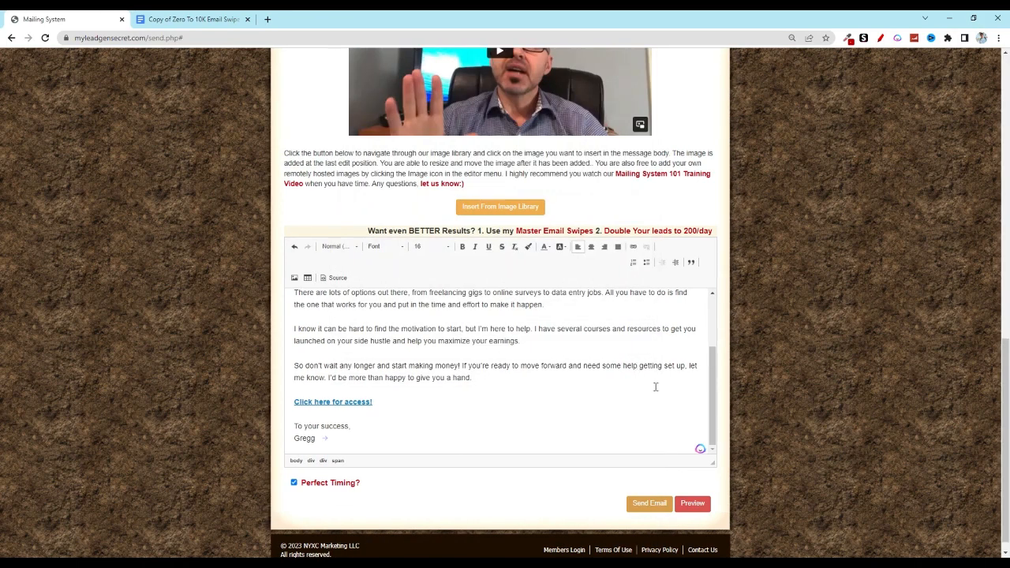